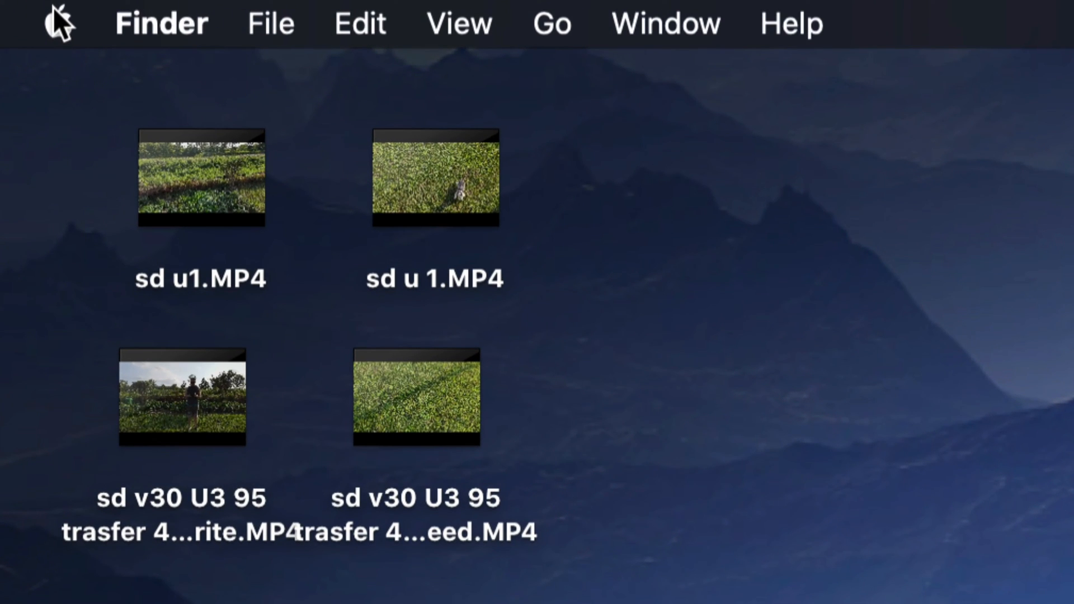
# Launch System Preferences from the Apple menu.
pyautogui.click(55, 22)
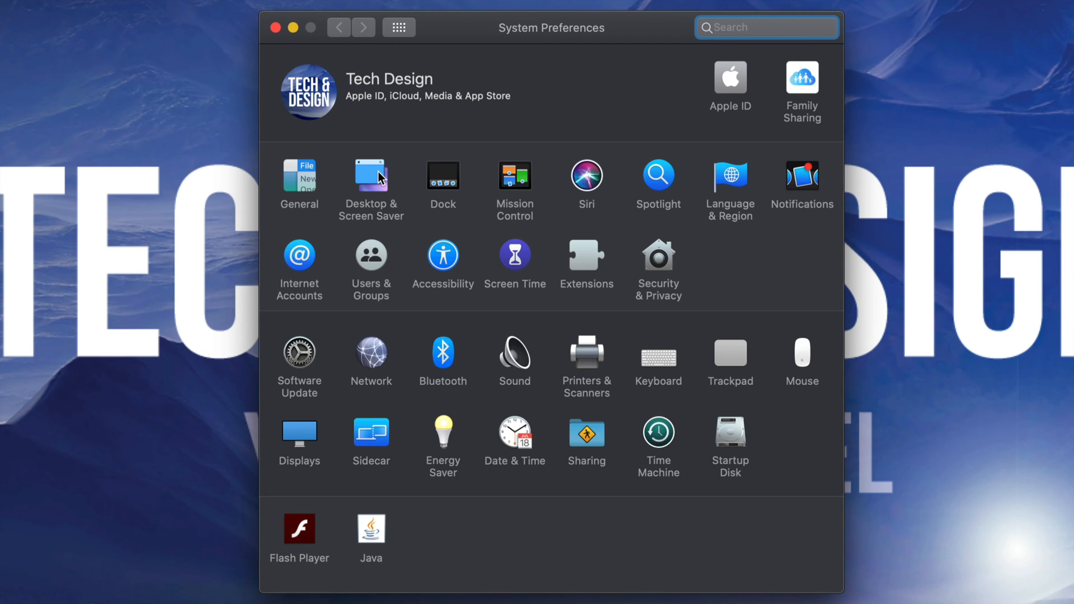
# Make Catalina Coast the desktop picture in Desktop & Screen Saver.
pyautogui.click(370, 177)
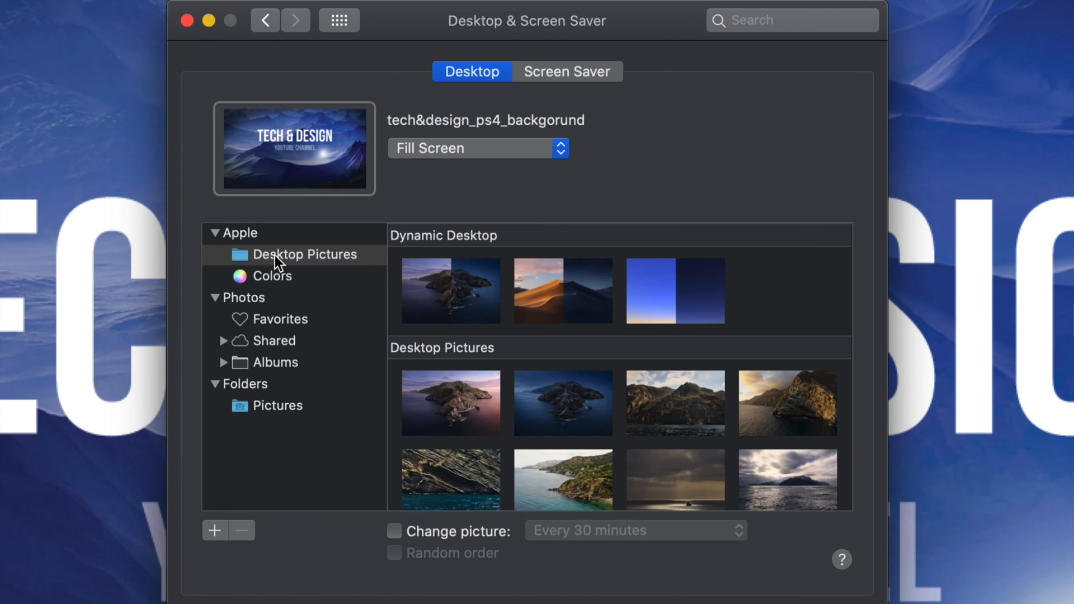
pyautogui.scroll(-3)
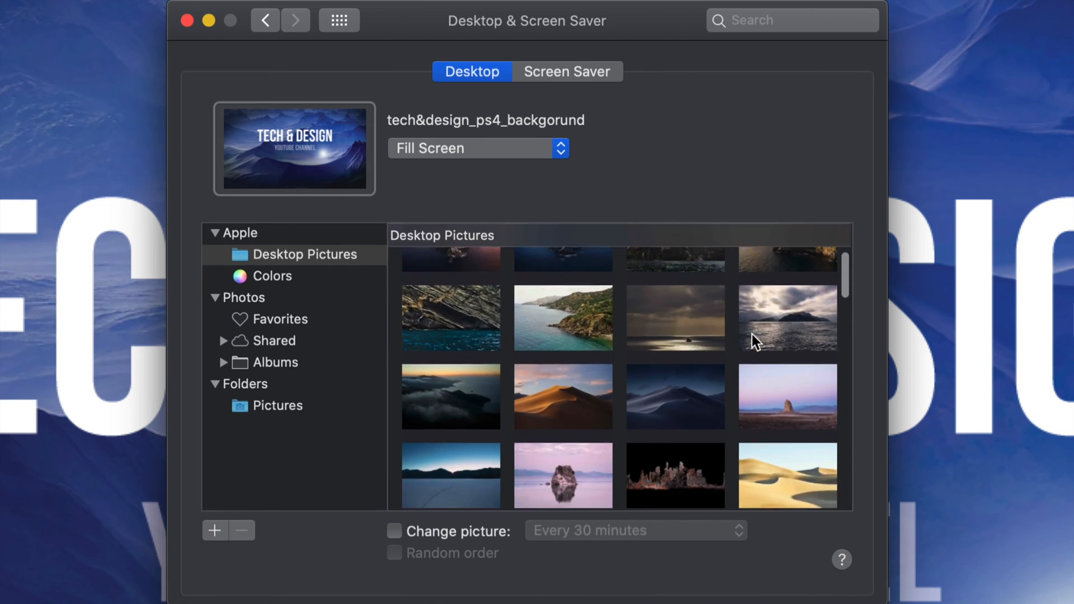
pyautogui.scroll(-3)
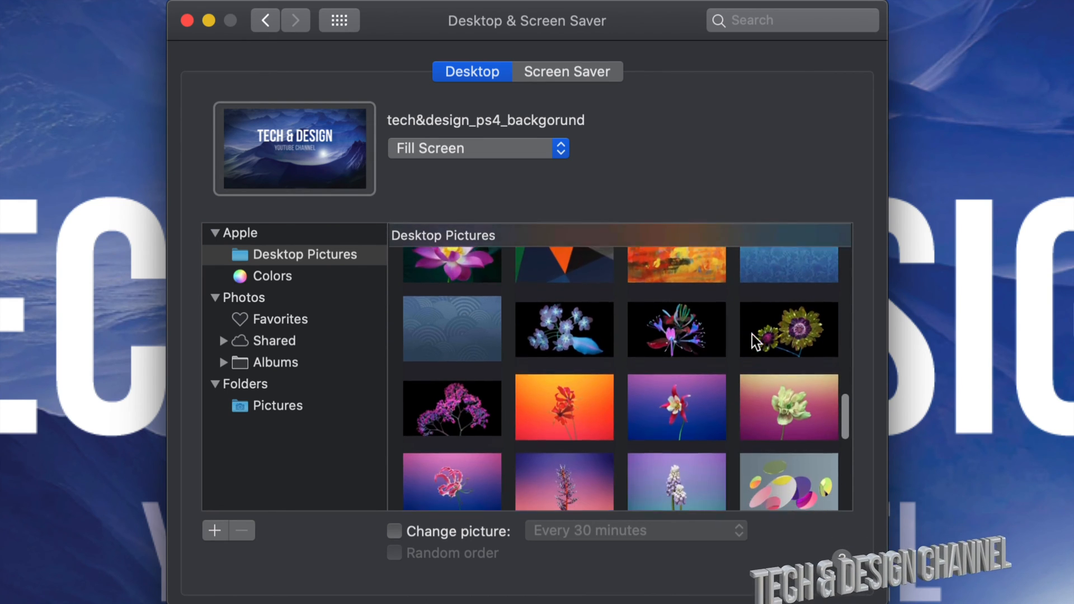
pyautogui.scroll(3)
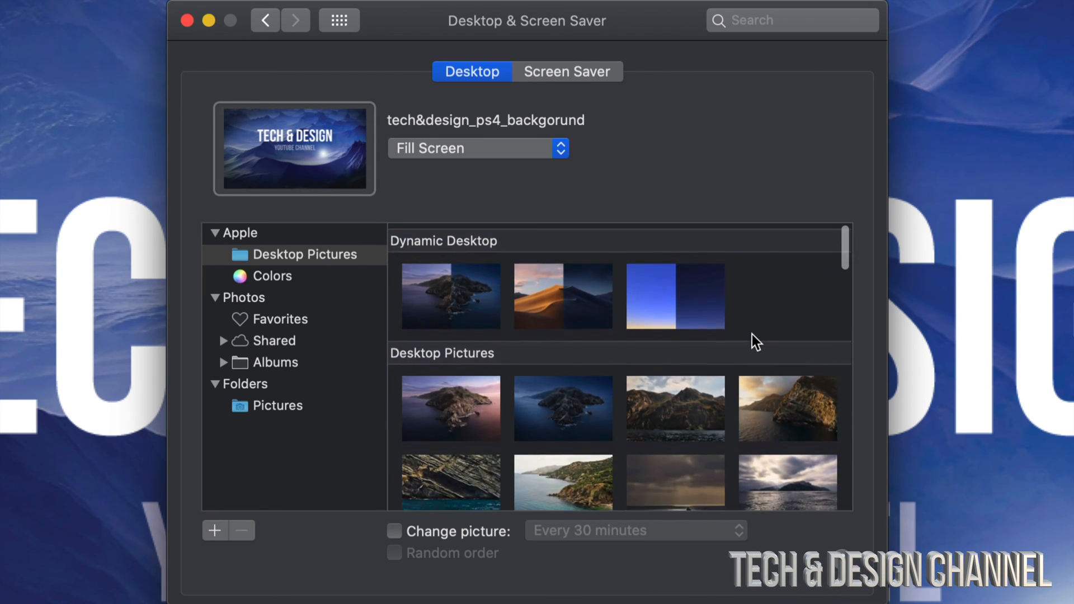
pyautogui.click(675, 403)
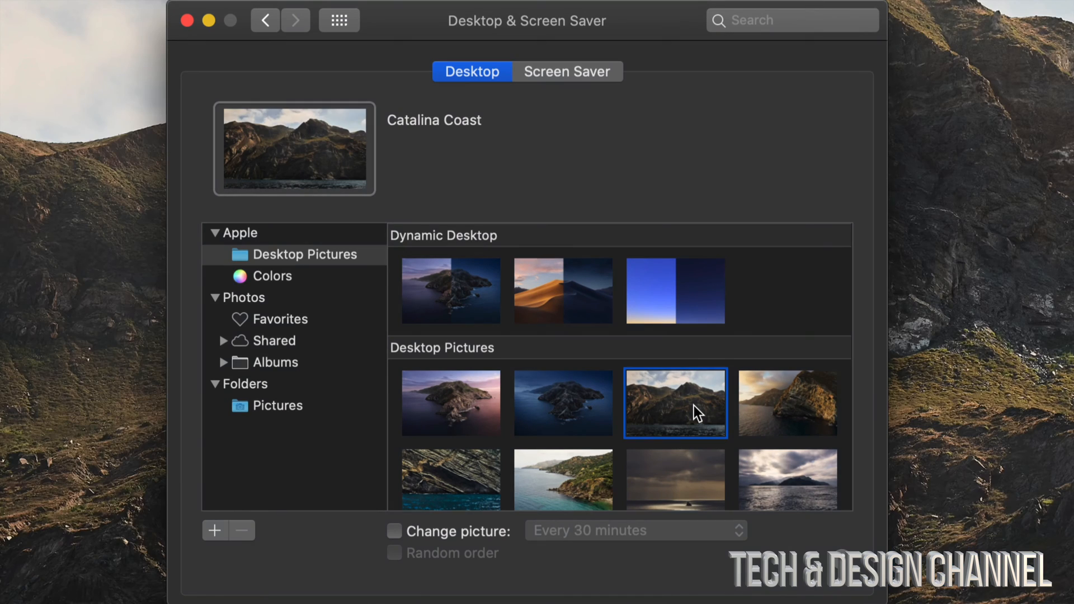
pyautogui.moveTo(762, 456)
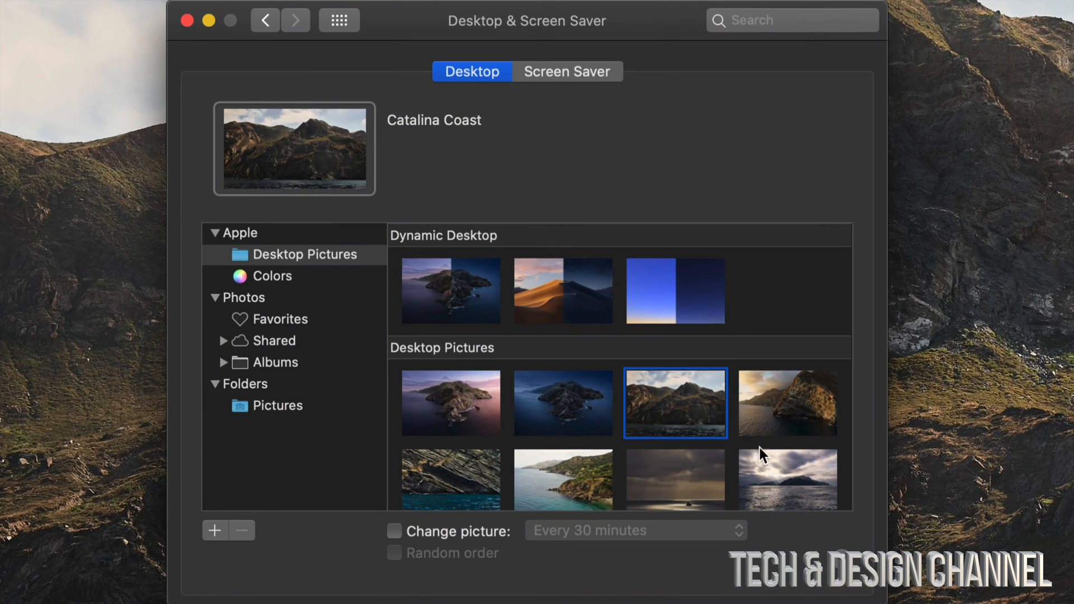
pyautogui.click(788, 478)
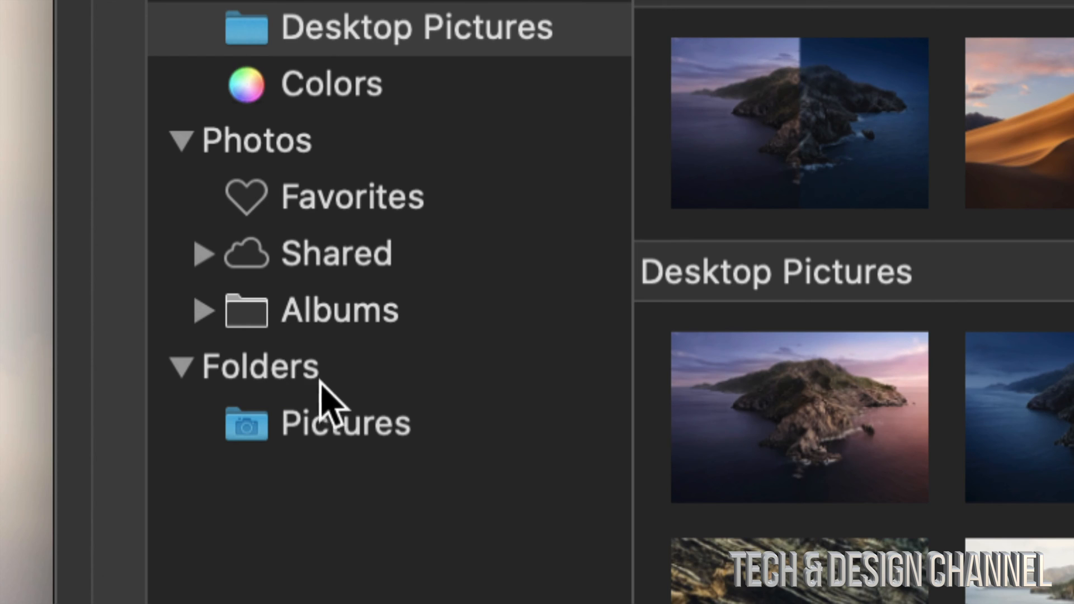
pyautogui.moveTo(356, 446)
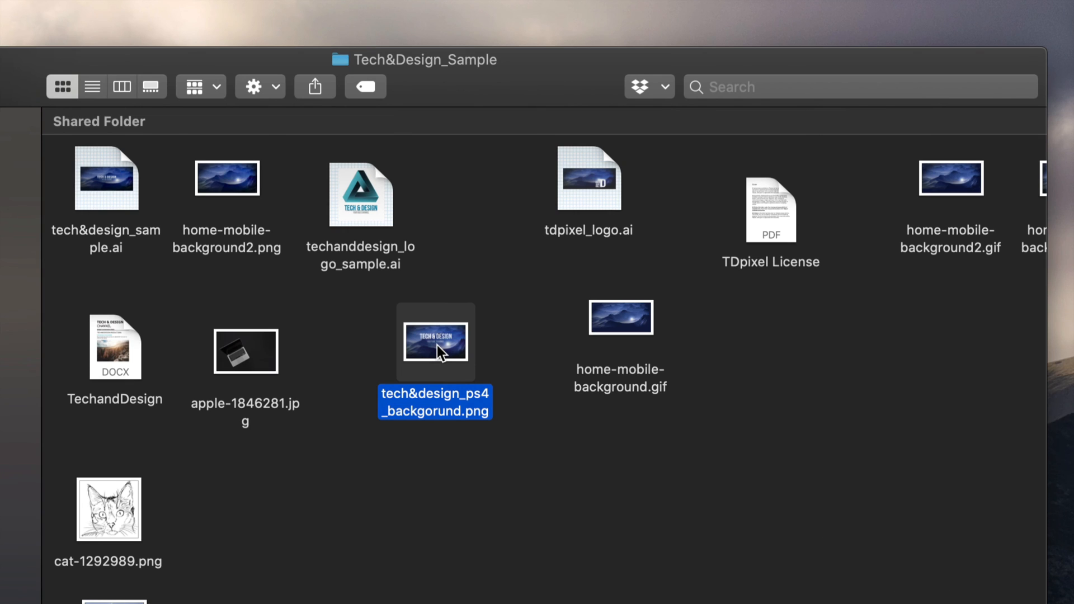
# Bring up the Finder shortcut menu for tech&design_ps4_backgorund.png.
pyautogui.rightClick(436, 342)
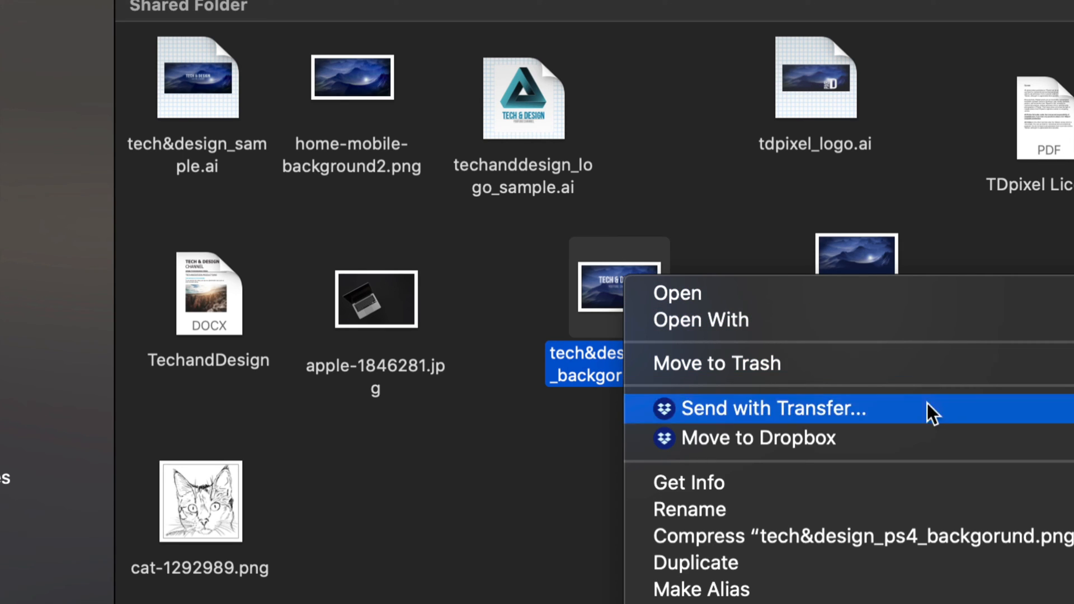
pyautogui.scroll(-3)
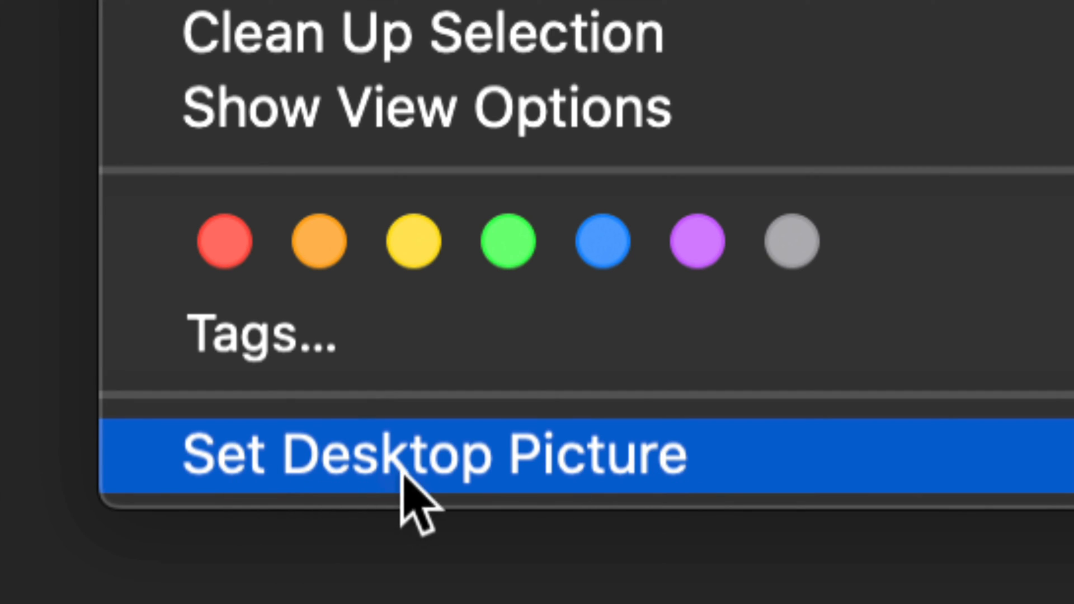
pyautogui.moveTo(535, 466)
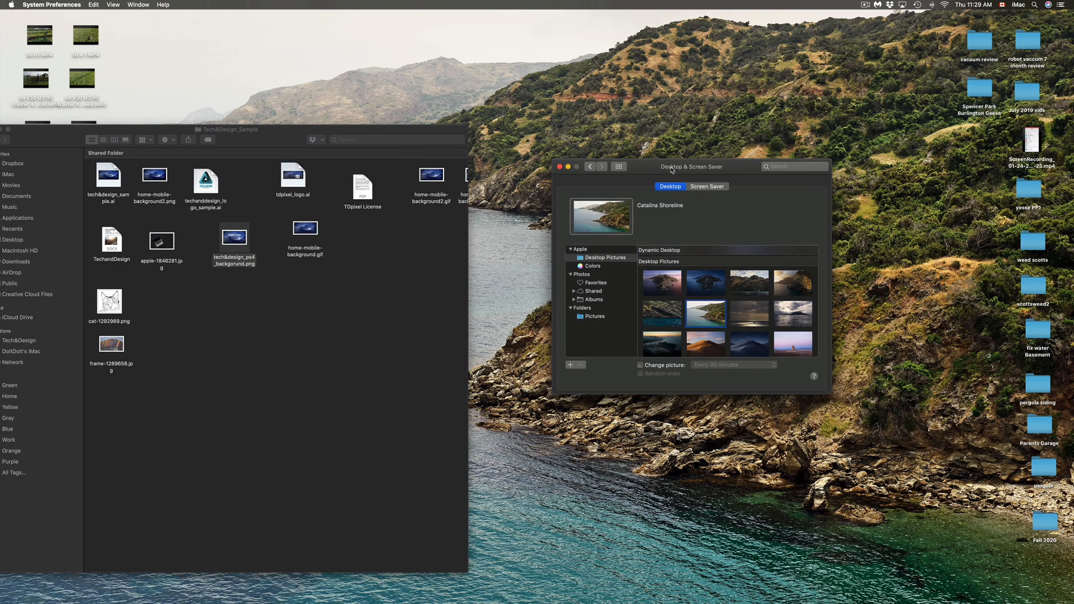
# Set tech&design_ps4_backgorund.png as the desktop picture from Finder, after considering apple-1846281.jpg.
pyautogui.click(161, 239)
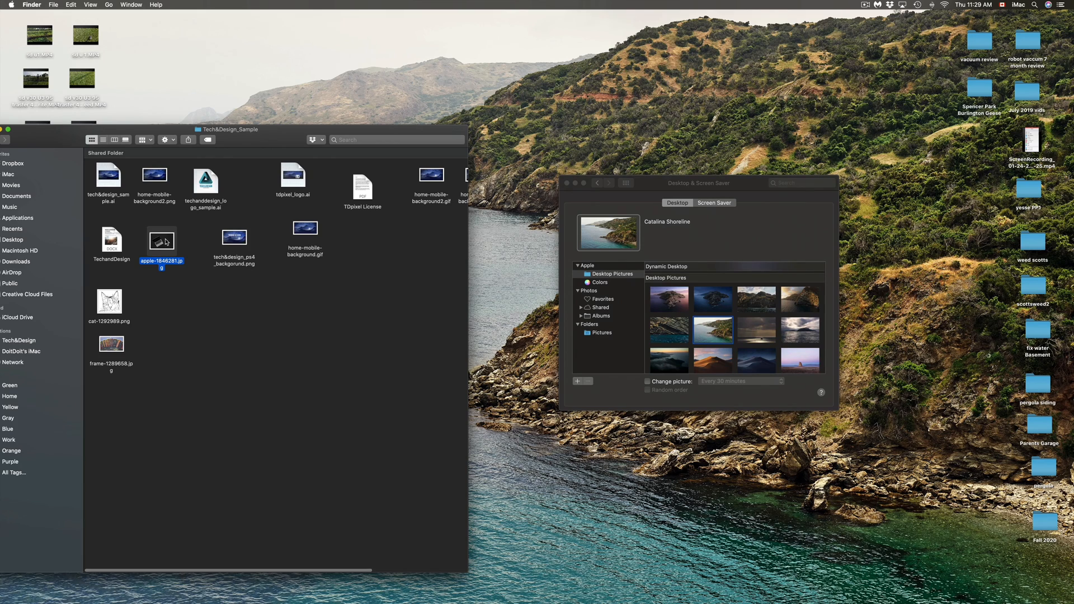
pyautogui.rightClick(161, 236)
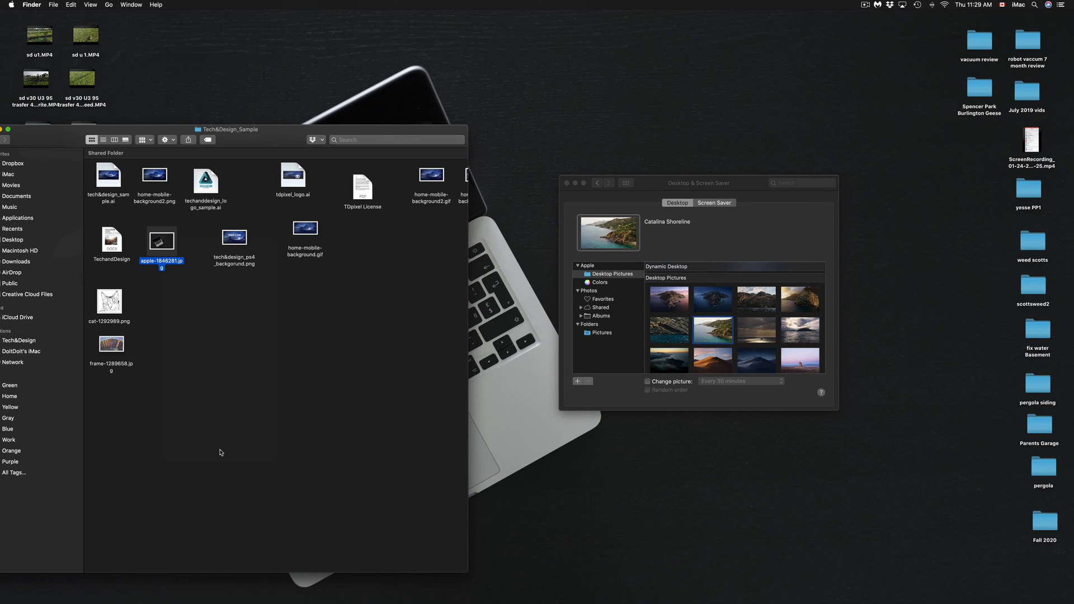
pyautogui.moveTo(319, 230)
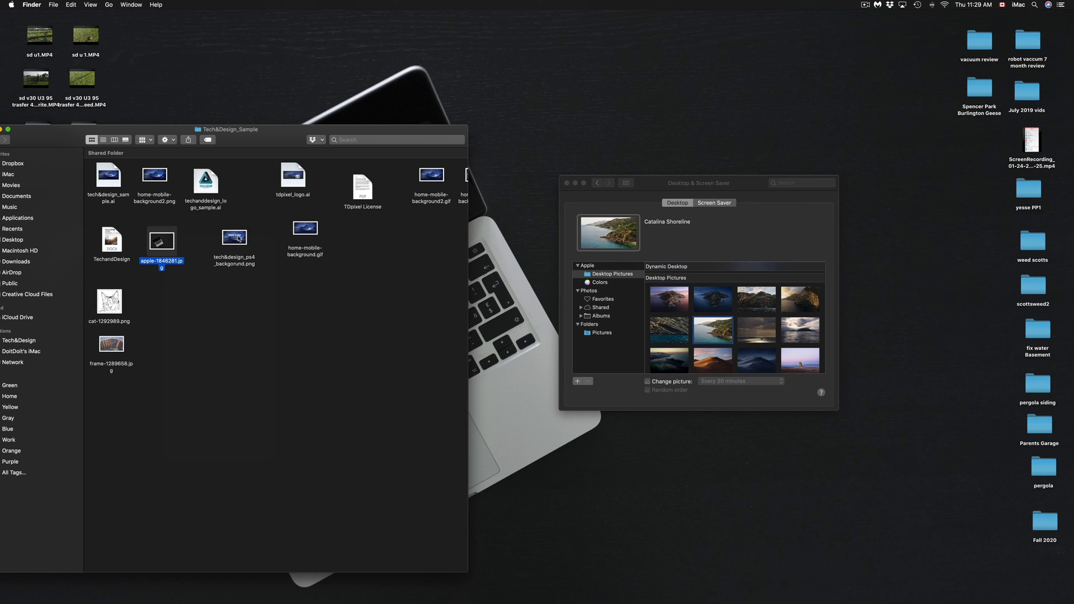
pyautogui.rightClick(234, 238)
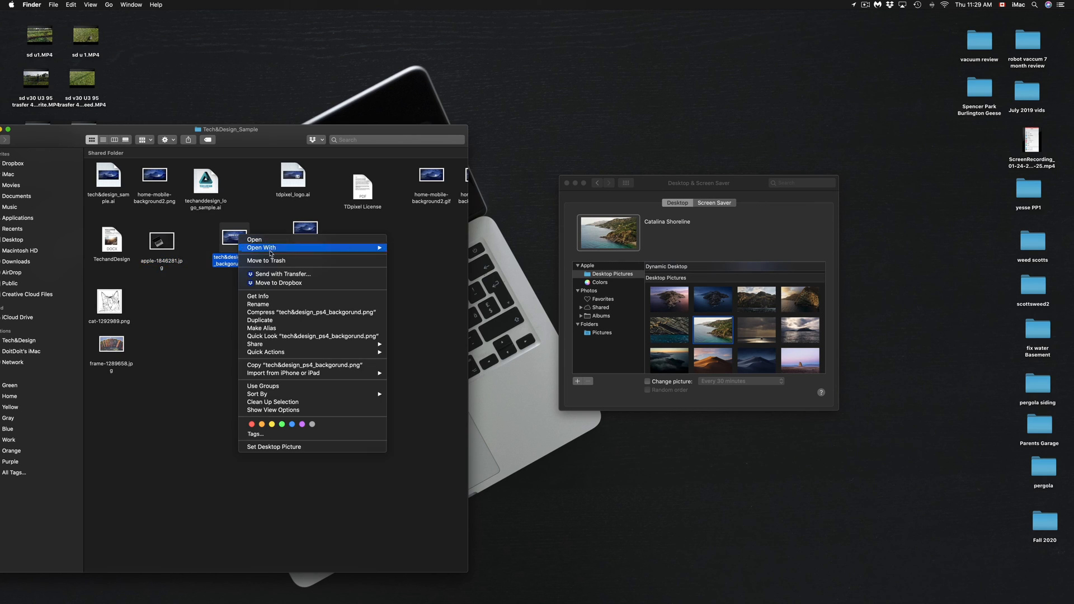
pyautogui.moveTo(267, 456)
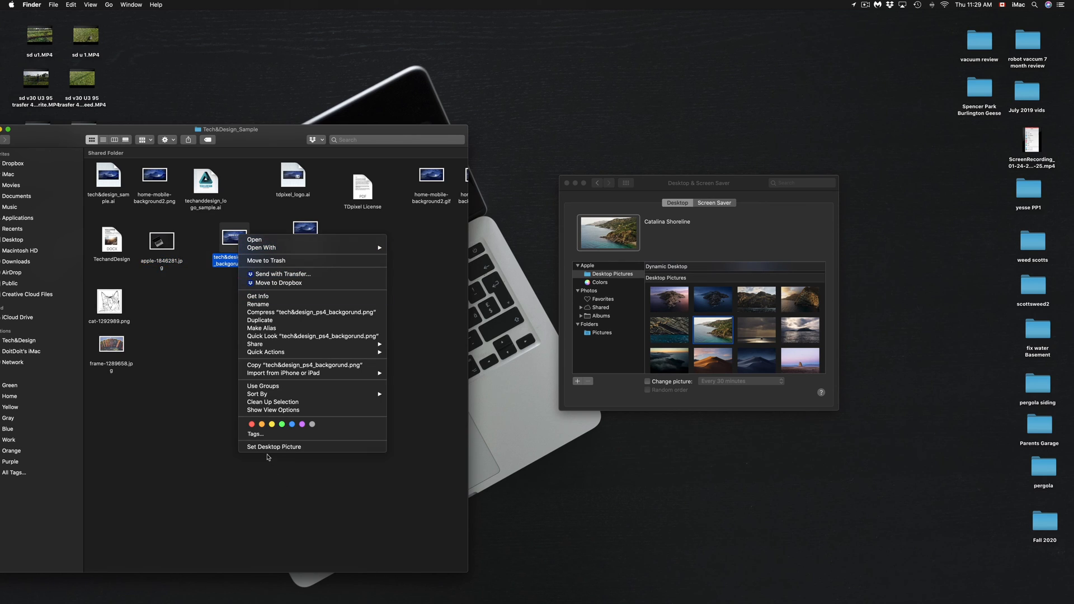
pyautogui.click(274, 447)
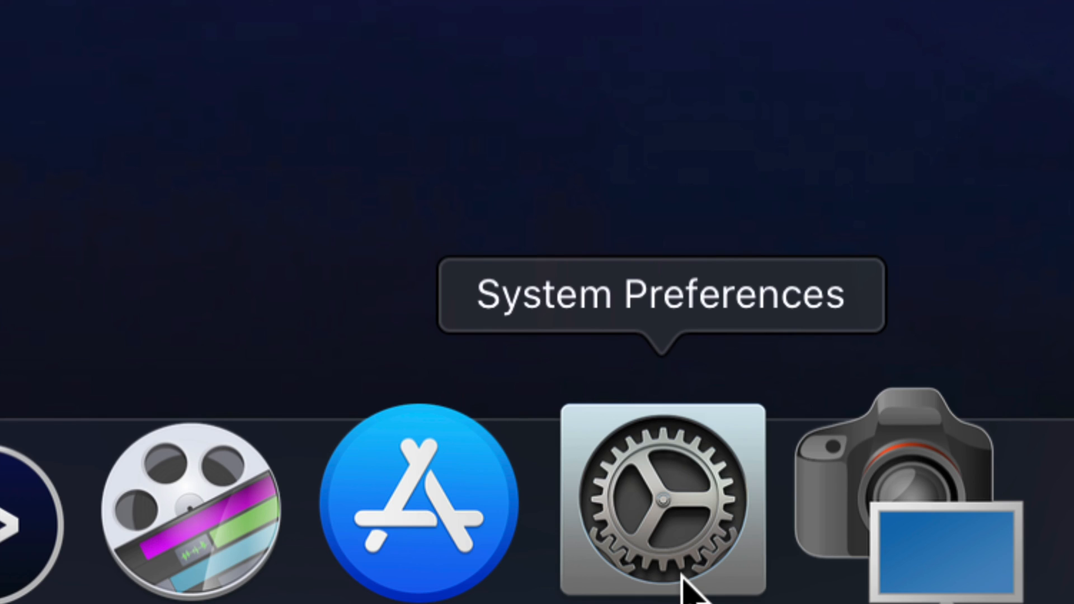
# Return to the Desktop & Screen Saver pane via the Dock.
pyautogui.click(659, 497)
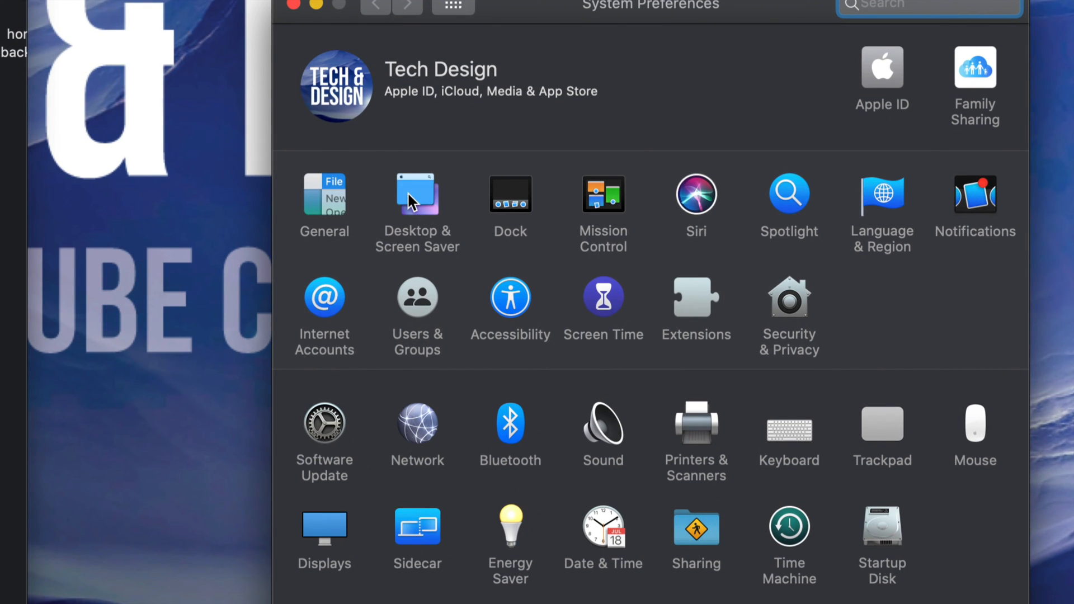
pyautogui.click(417, 195)
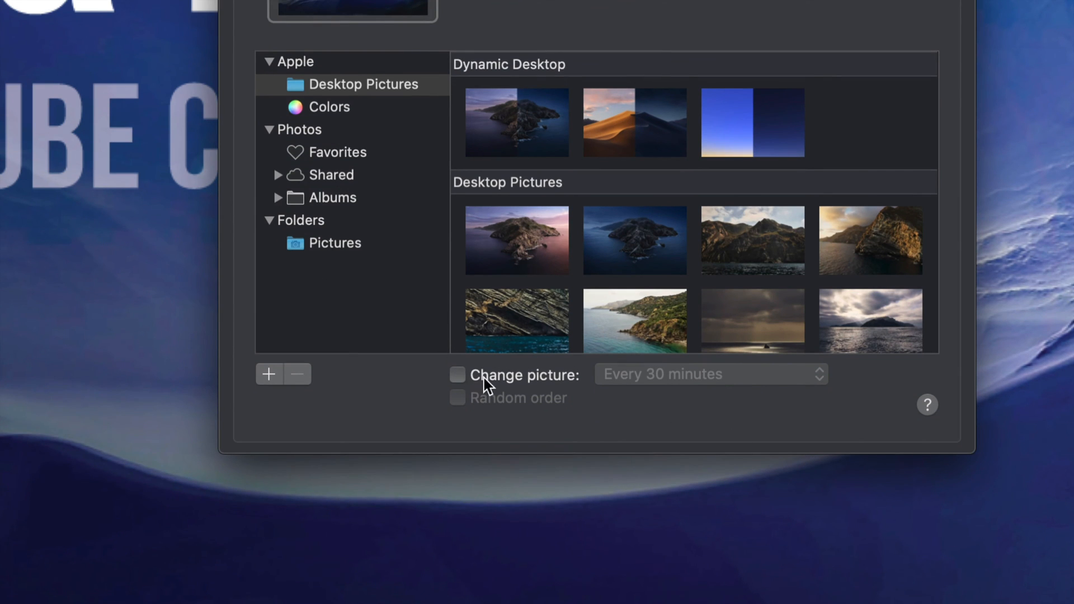
pyautogui.moveTo(747, 383)
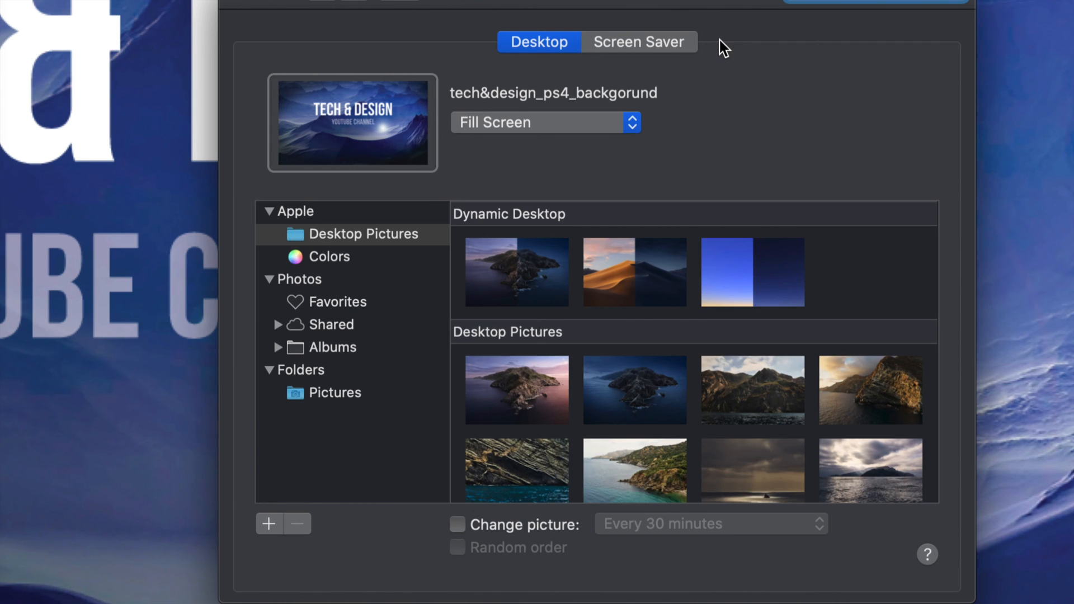
pyautogui.moveTo(487, 526)
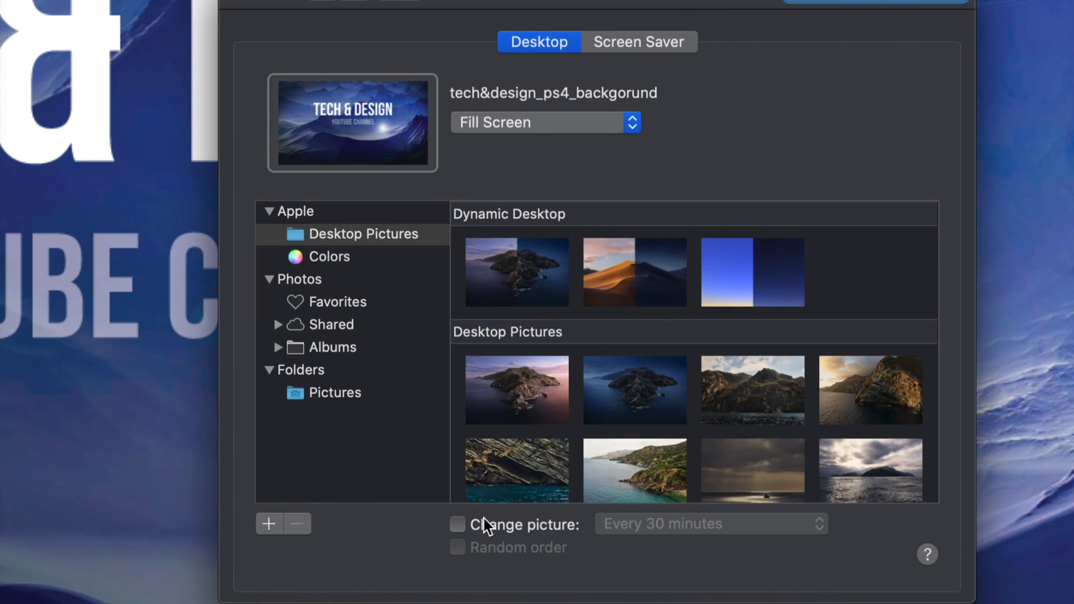
# Enable Change picture, leaving the interval at Every day.
pyautogui.click(458, 523)
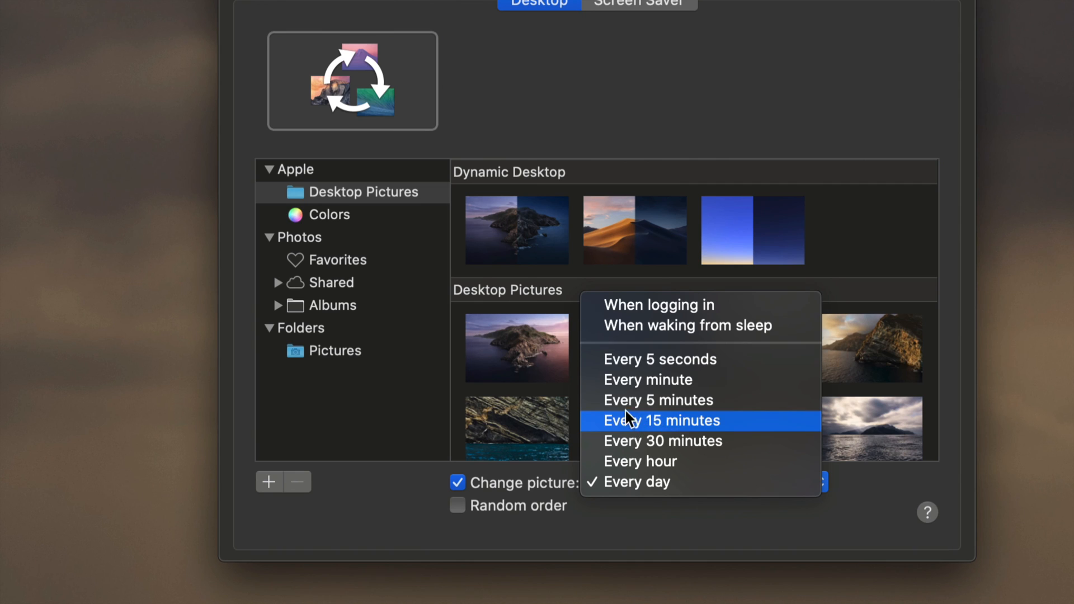
pyautogui.moveTo(636, 360)
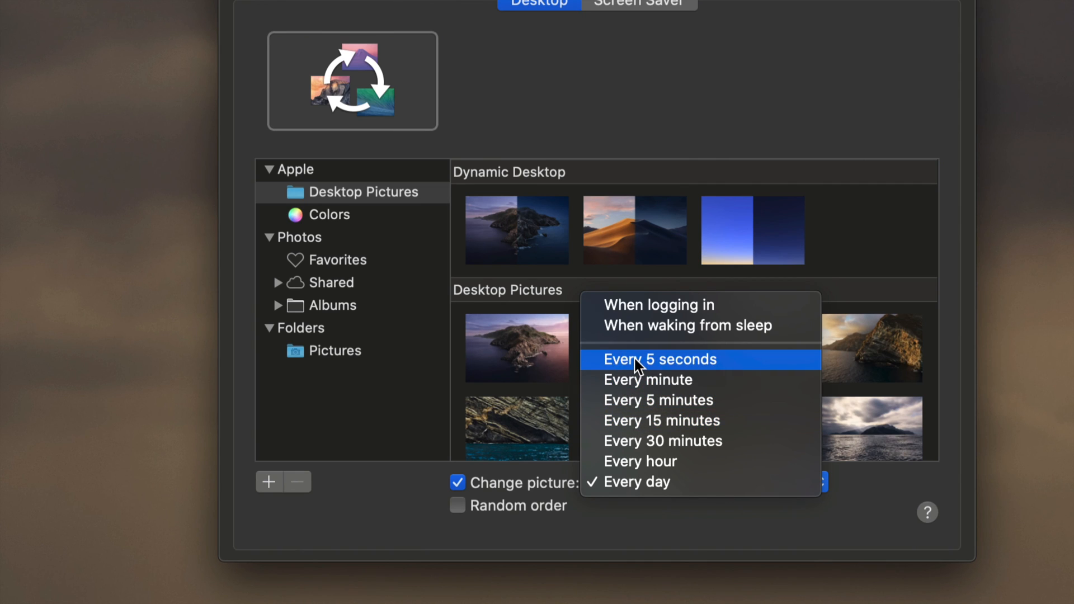
pyautogui.moveTo(650, 304)
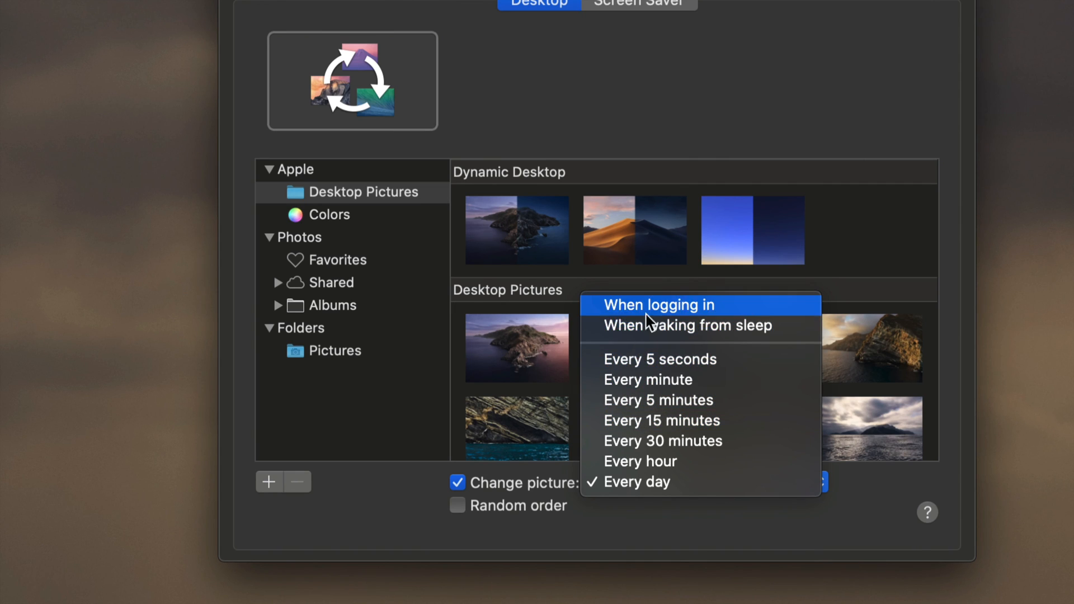
pyautogui.moveTo(686, 325)
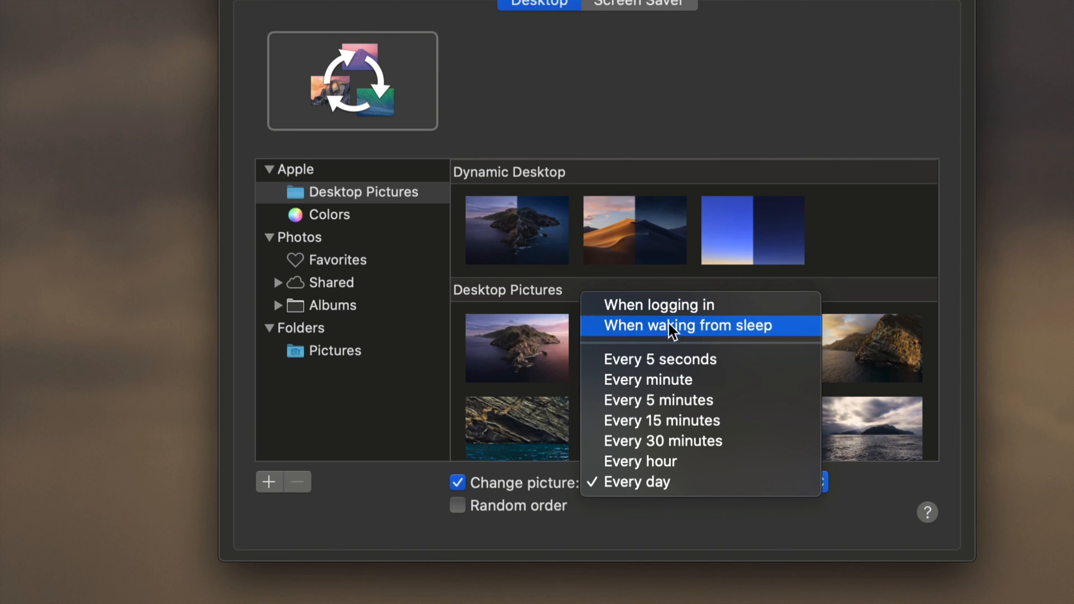
pyautogui.click(635, 481)
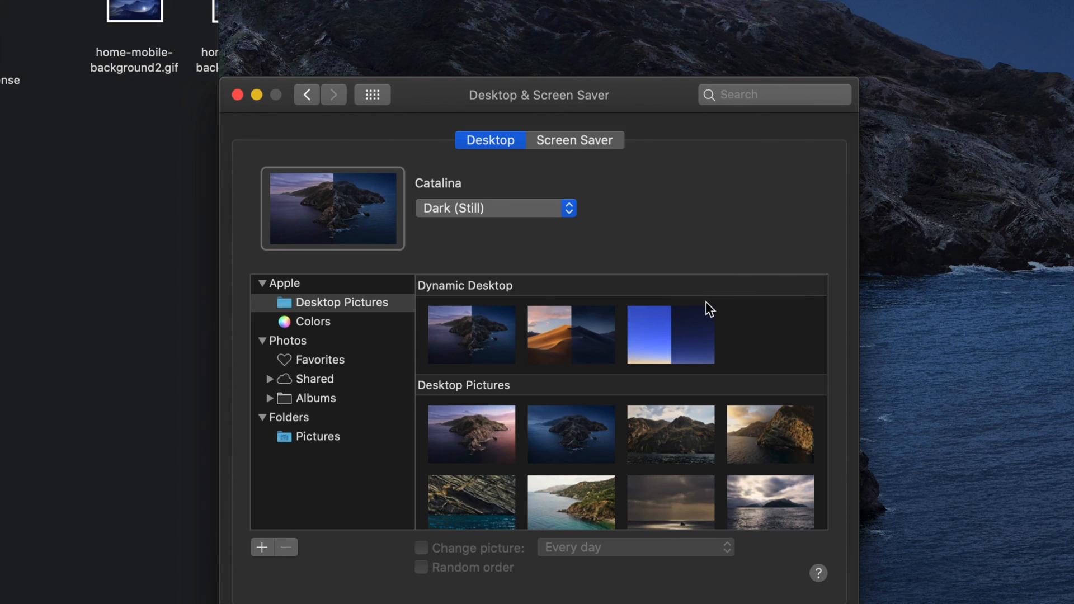
pyautogui.moveTo(477, 333)
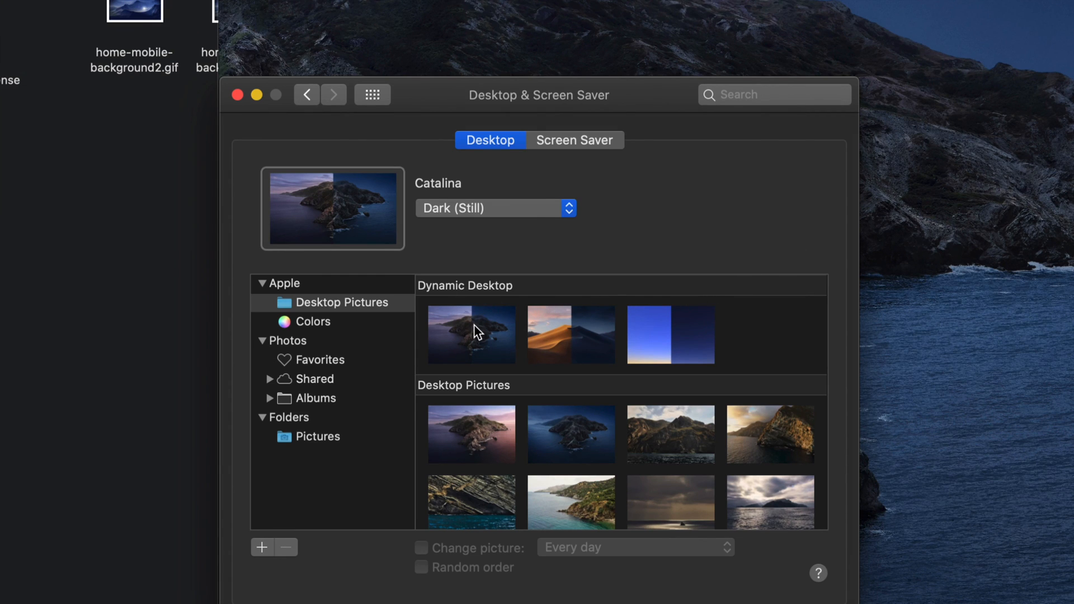
# Set Catalina to its Dynamic appearance after briefly trying Mojave's dynamic option.
pyautogui.click(472, 335)
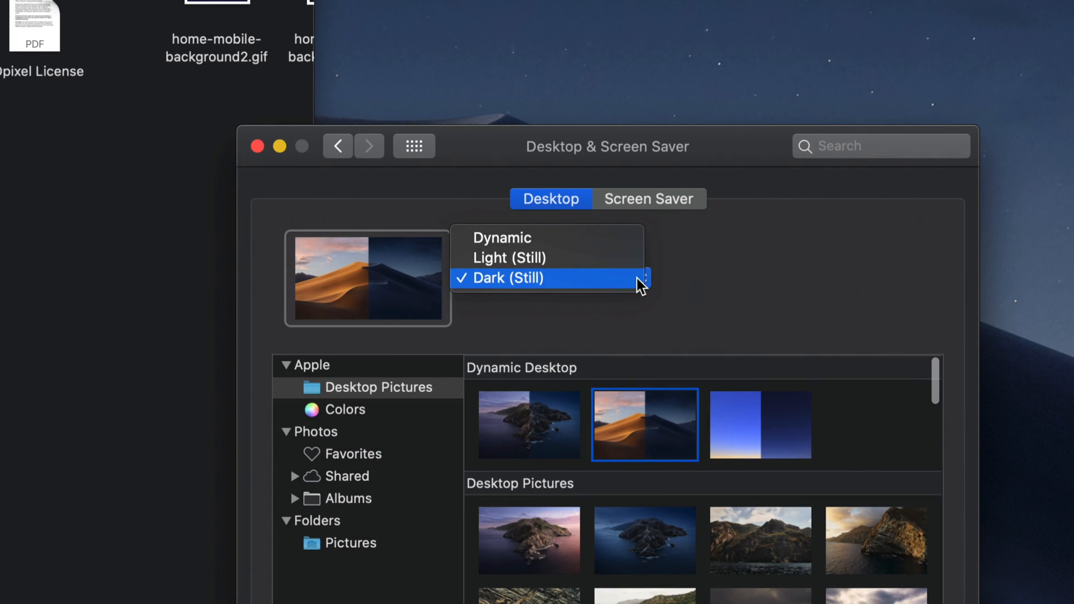
pyautogui.click(502, 237)
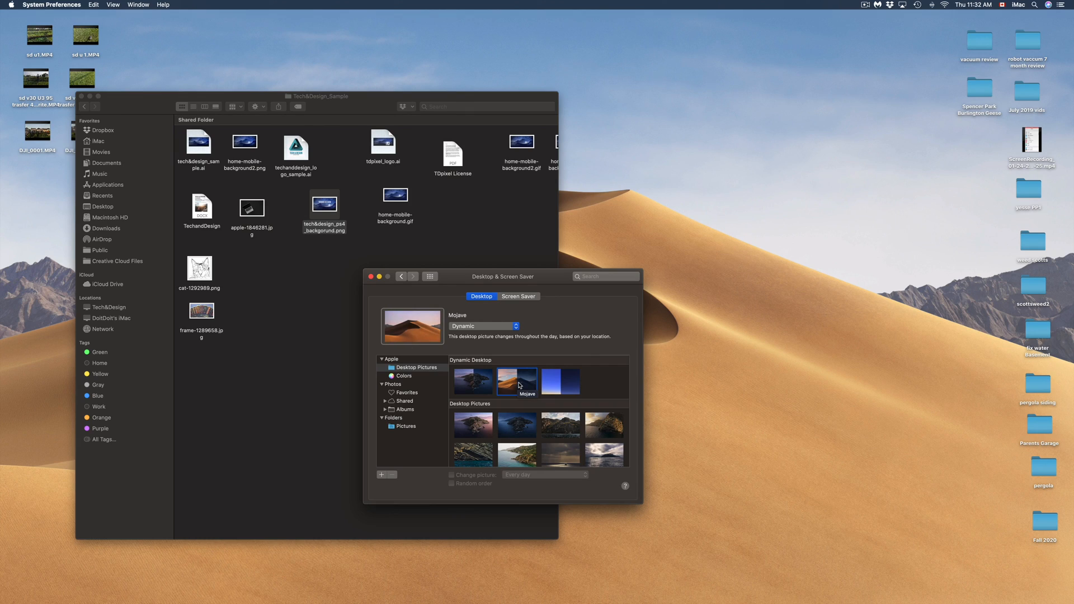
pyautogui.click(484, 326)
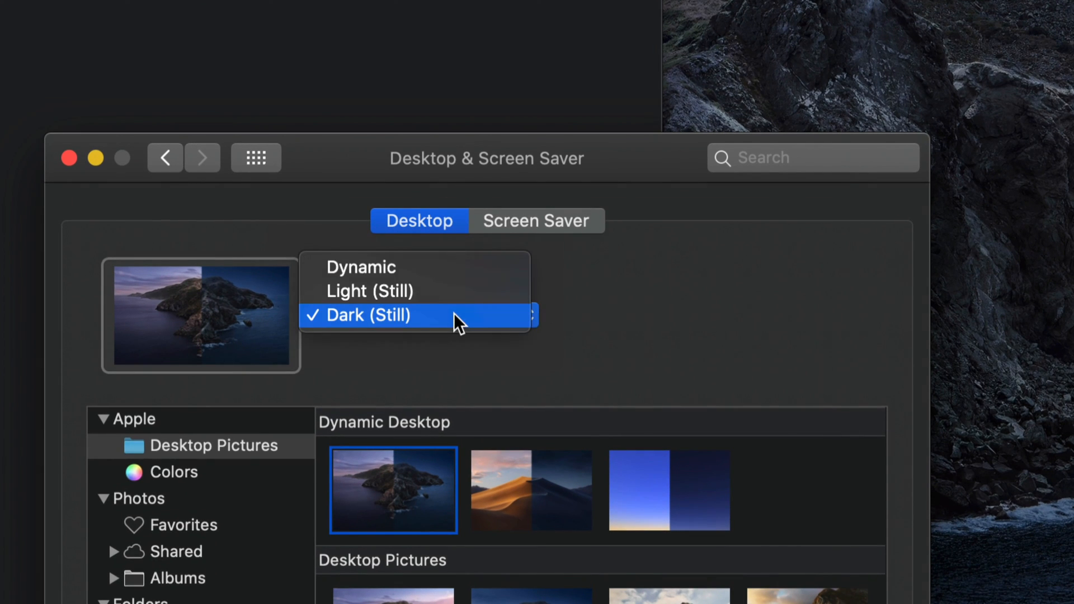
pyautogui.click(367, 316)
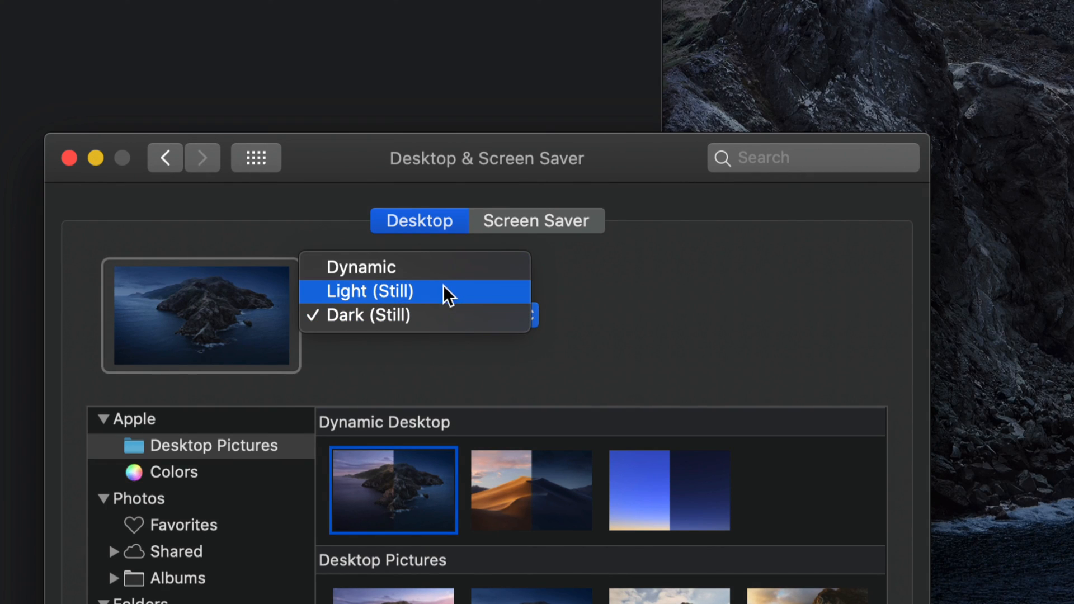
pyautogui.click(362, 267)
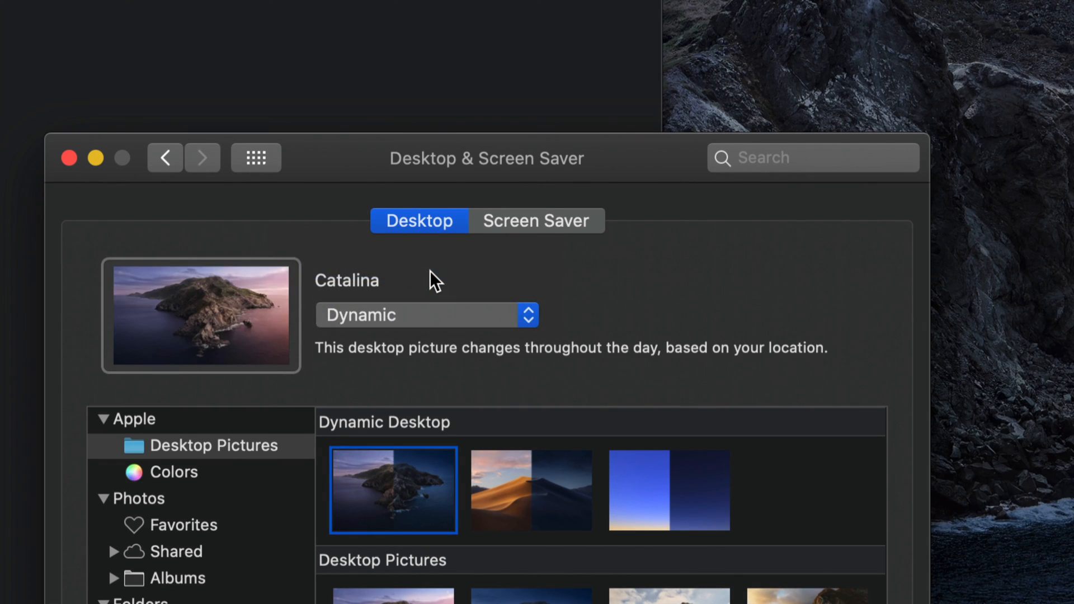